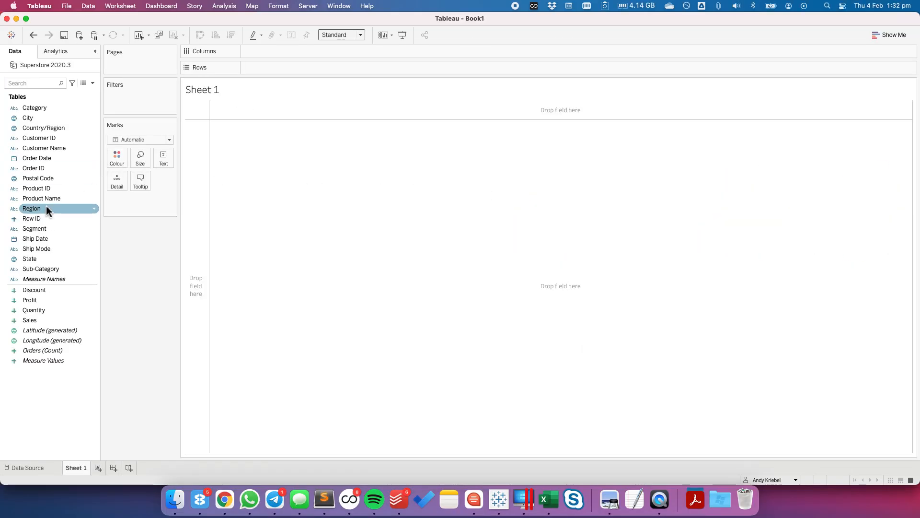
- Place Order Date on Columns and drill YEAR down to MONTH beside the Sub-Category rows
{"action": "left_click_drag", "start_coordinate": [36, 157], "coordinate": [282, 47]}
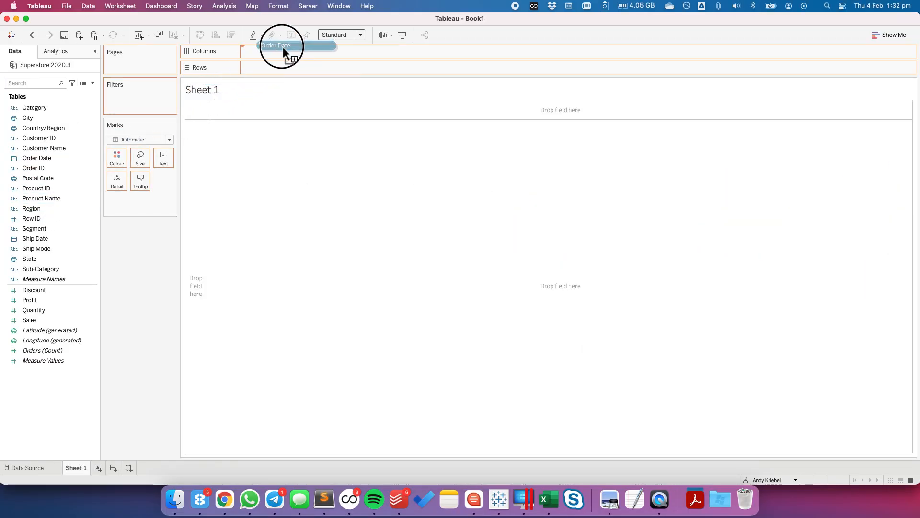
{"action": "left_click", "coordinate": [375, 51]}
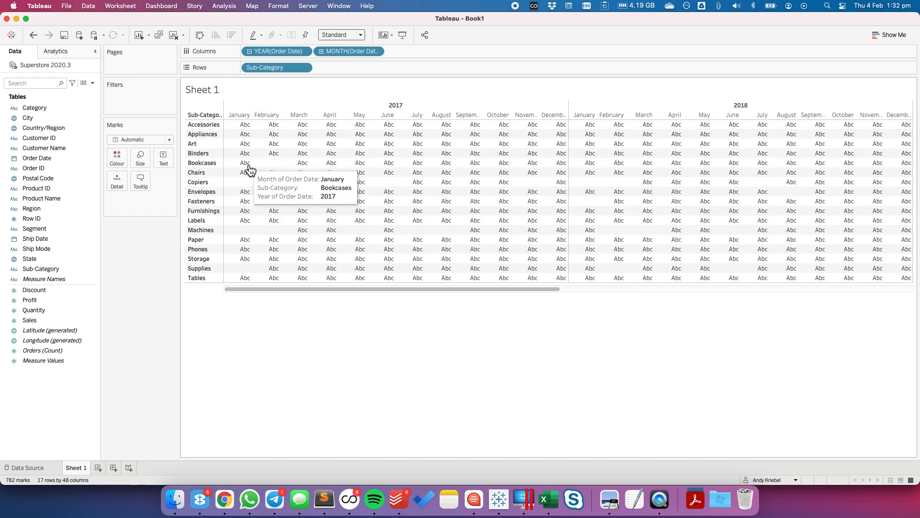
- Try Entire View sizing, then switch the table to Fit Height
{"action": "left_click", "coordinate": [342, 34]}
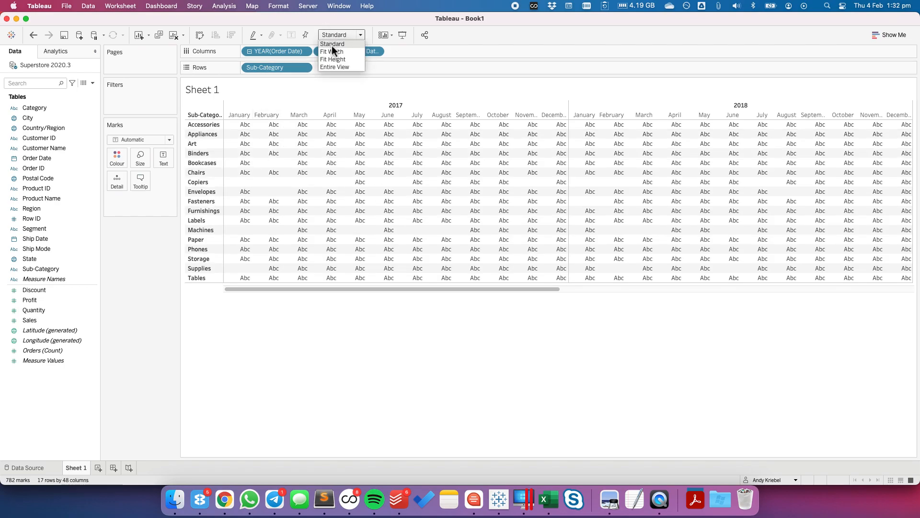
{"action": "left_click", "coordinate": [334, 66]}
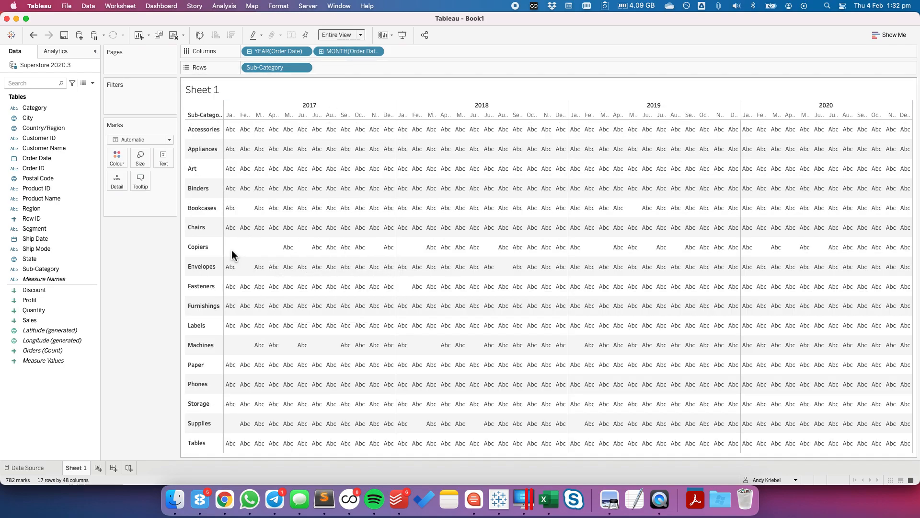
{"action": "left_click", "coordinate": [340, 35]}
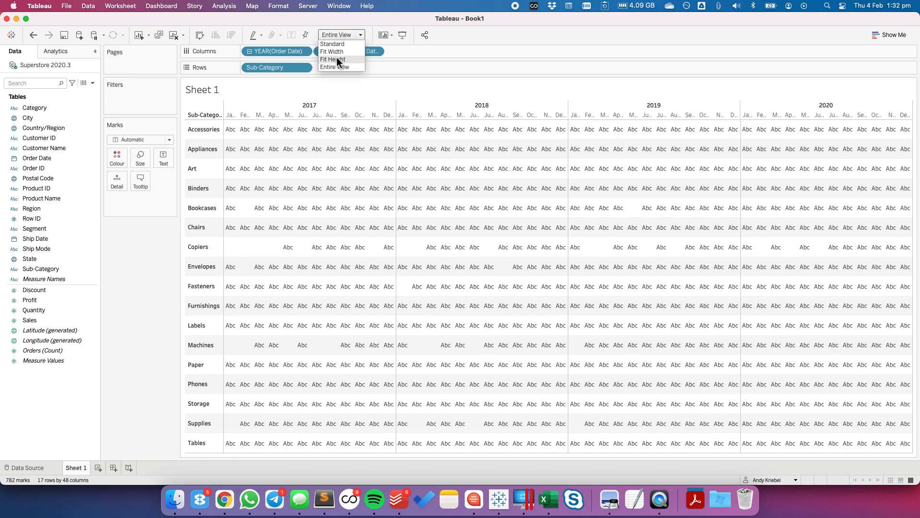
{"action": "left_click", "coordinate": [334, 60]}
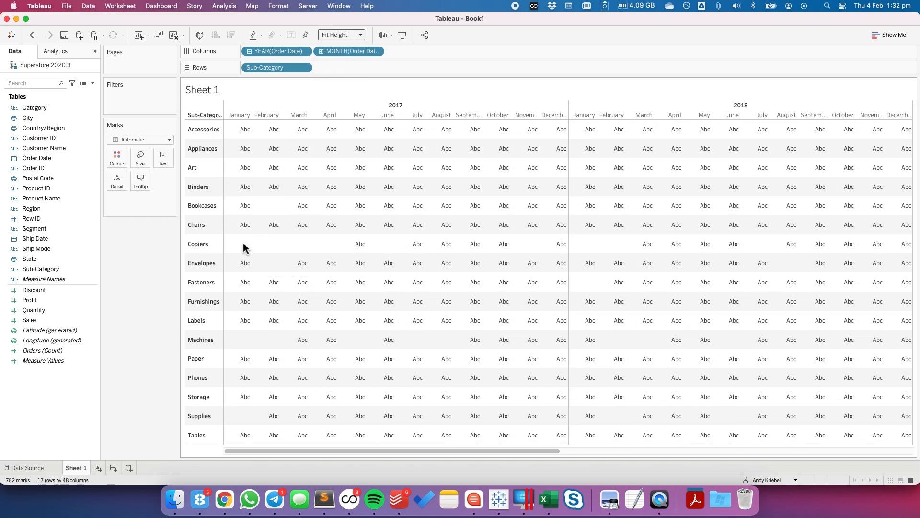
{"action": "mouse_move", "coordinate": [348, 252]}
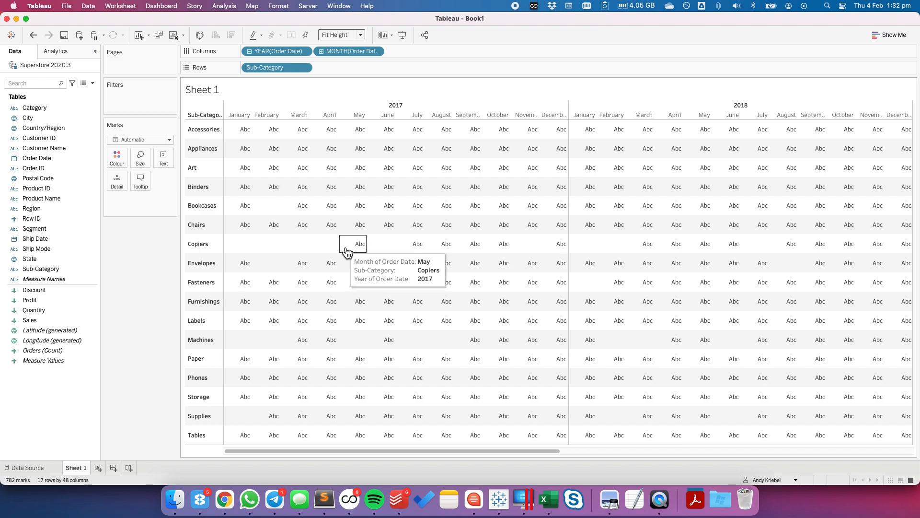
{"action": "mouse_move", "coordinate": [335, 249]}
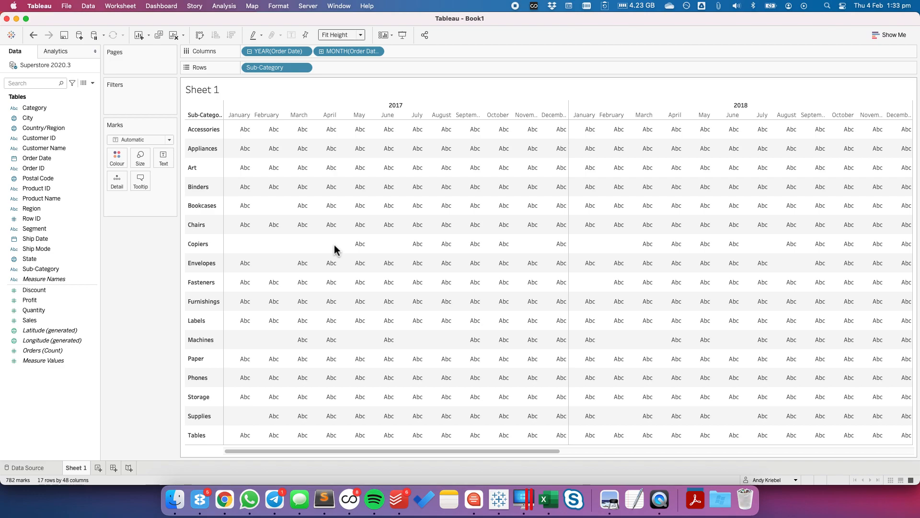
- Put SUM(Sales) on the Text card so each sub-category and month cell shows sales
{"action": "left_click", "coordinate": [34, 310]}
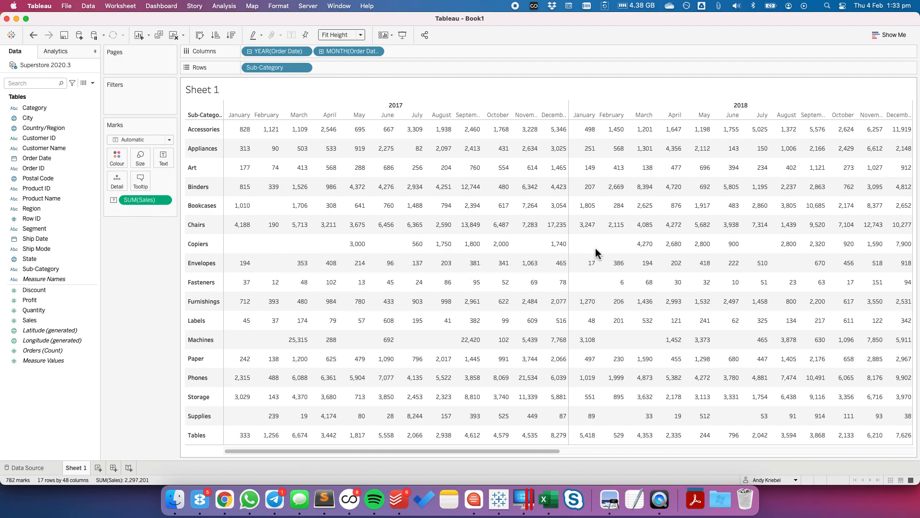
{"action": "left_click", "coordinate": [375, 51]}
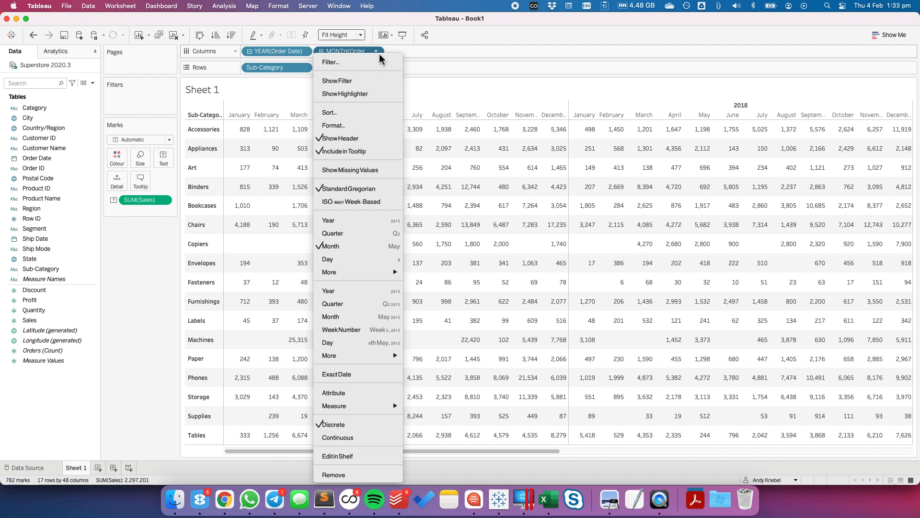
{"action": "mouse_move", "coordinate": [375, 213]}
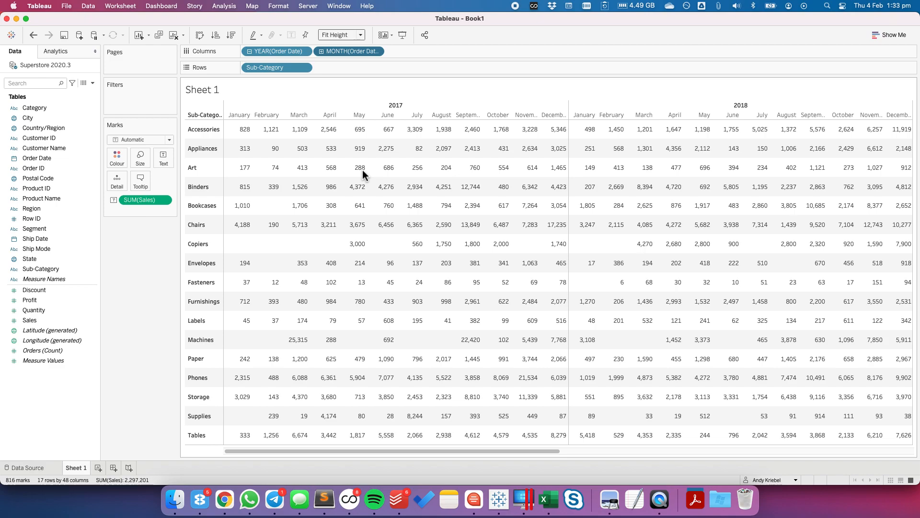
- Enable Show Missing Values on the MONTH(Order Date) pill, giving 816 marks
{"action": "left_click", "coordinate": [140, 199]}
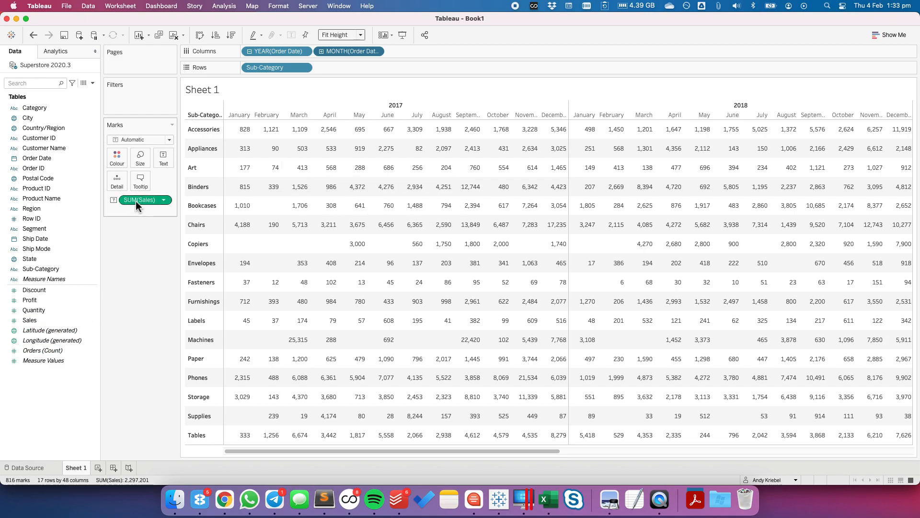
- Wrap the Sales measure as ZN(SUM([Sales])) so empty cells show 0
{"action": "double_click", "coordinate": [140, 200]}
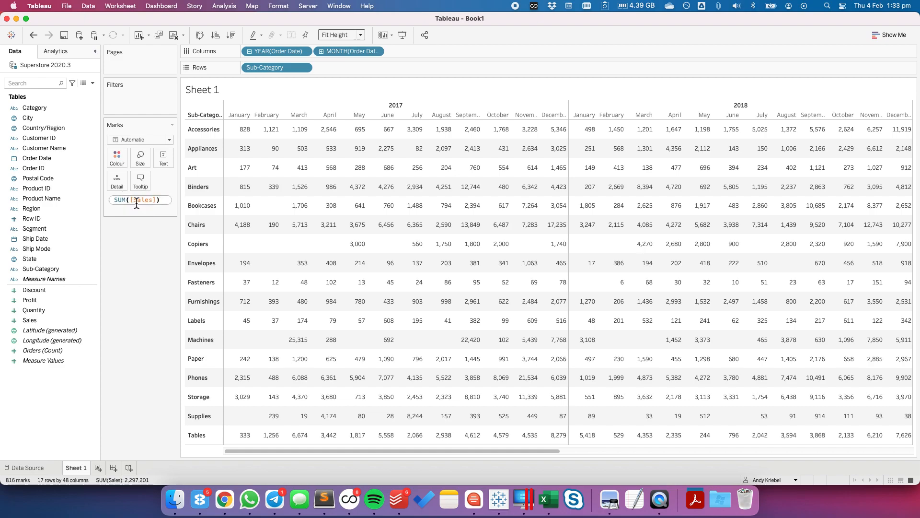
{"action": "type", "text": "Z"}
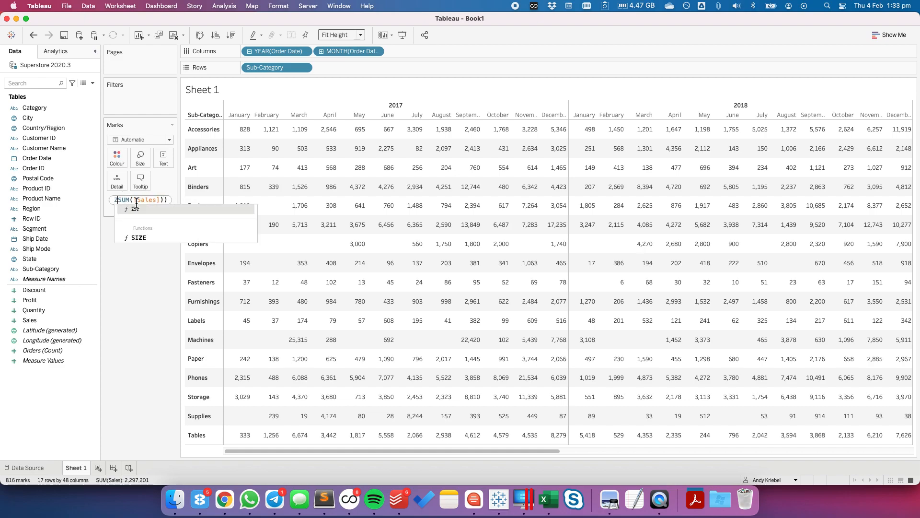
{"action": "type", "text": "ZN(SUM(.."}
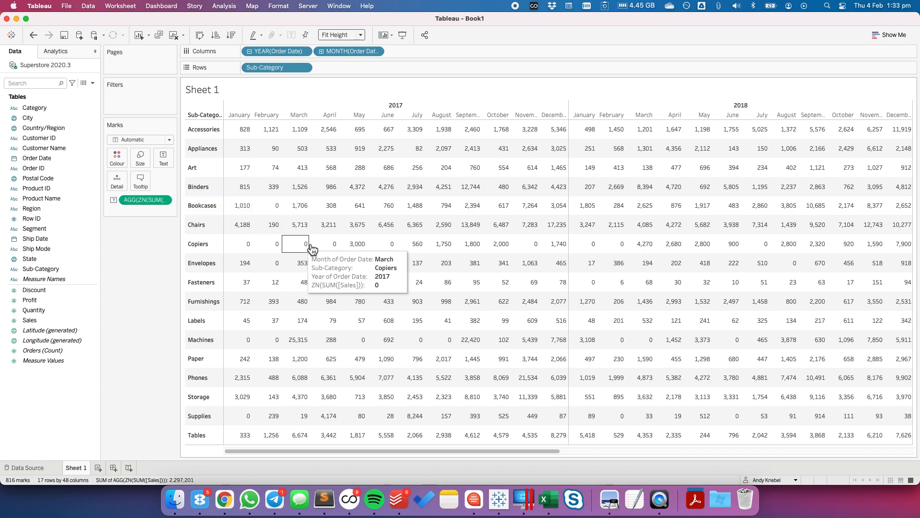
{"action": "mouse_move", "coordinate": [440, 244]}
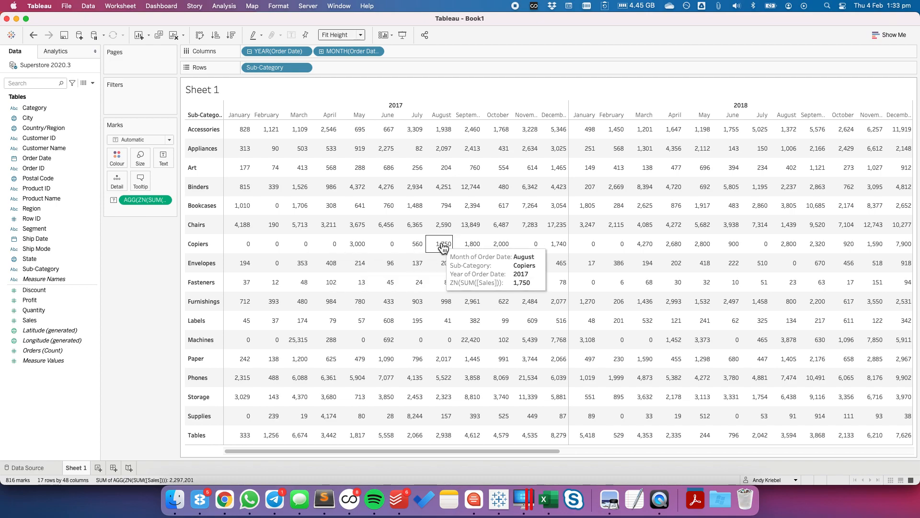